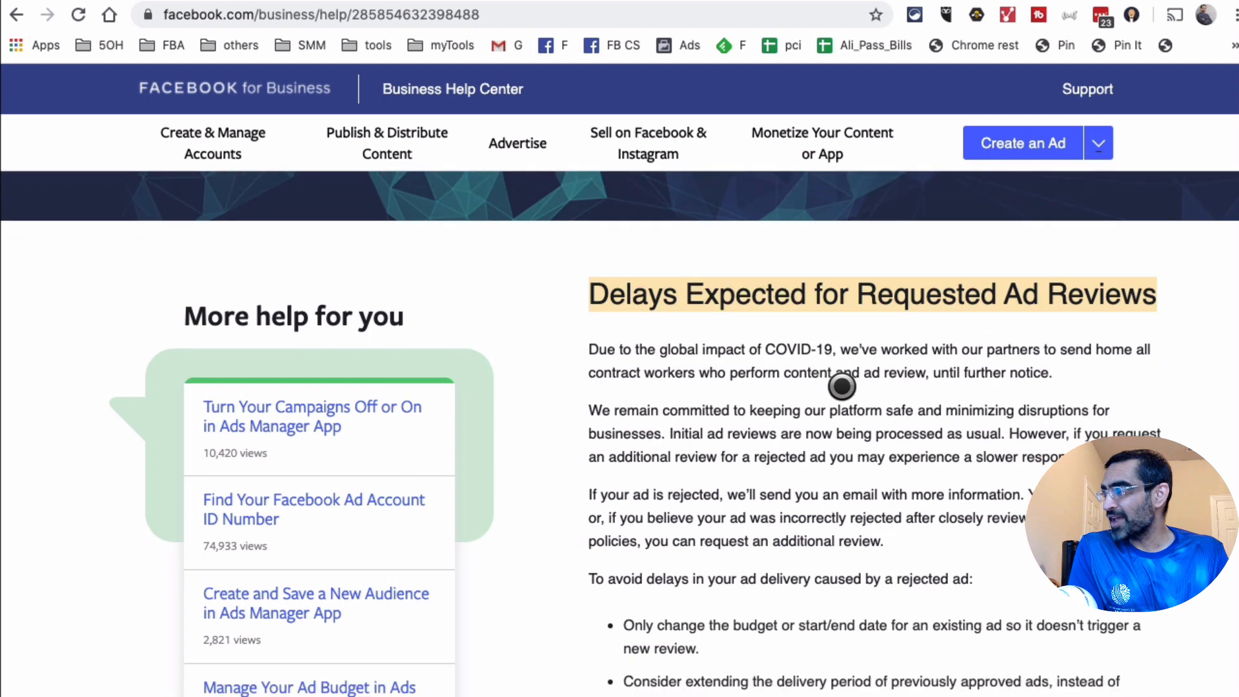
- Read through the Facebook Ads Team email, highlighting the phrase about the global impact of COVID
scroll("down", 3)
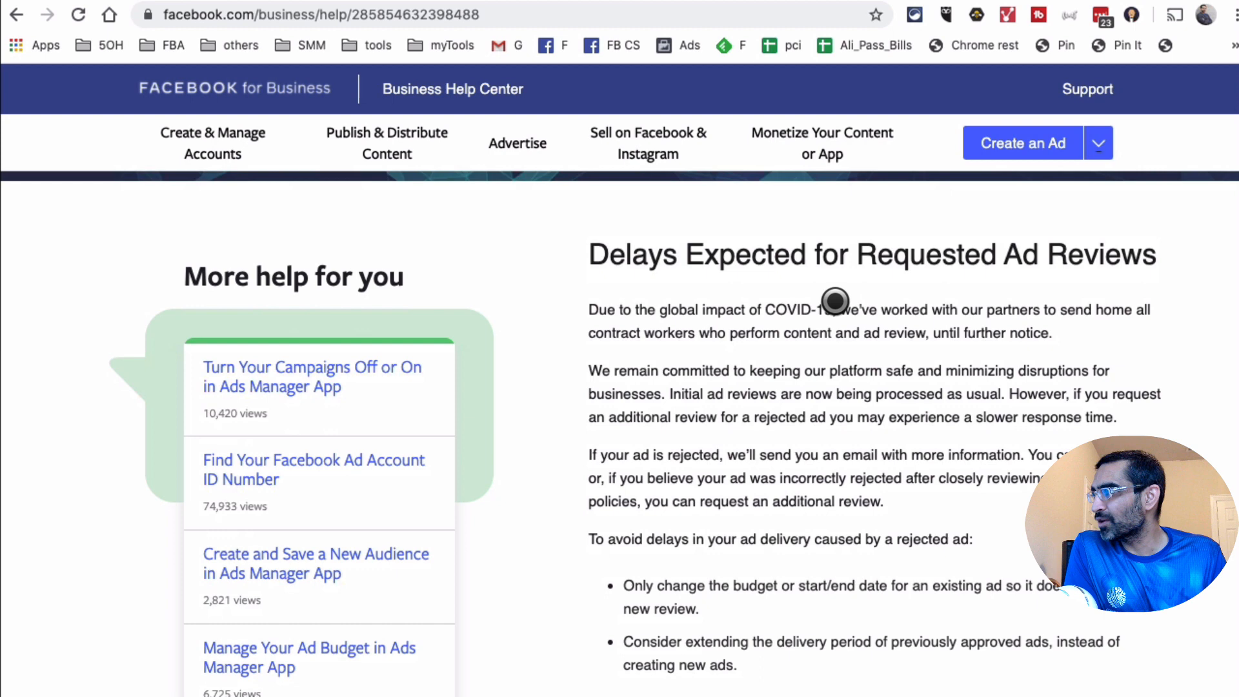
left_click_drag(635, 308, 822, 308)
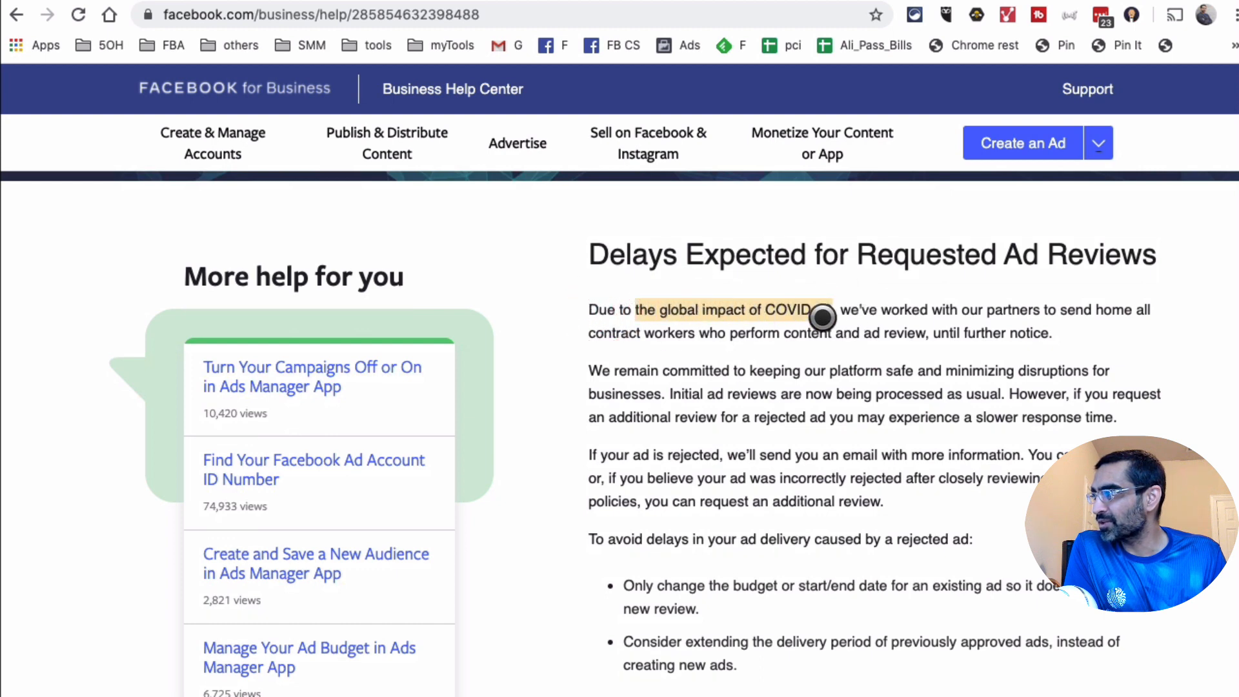
scroll("down", 3)
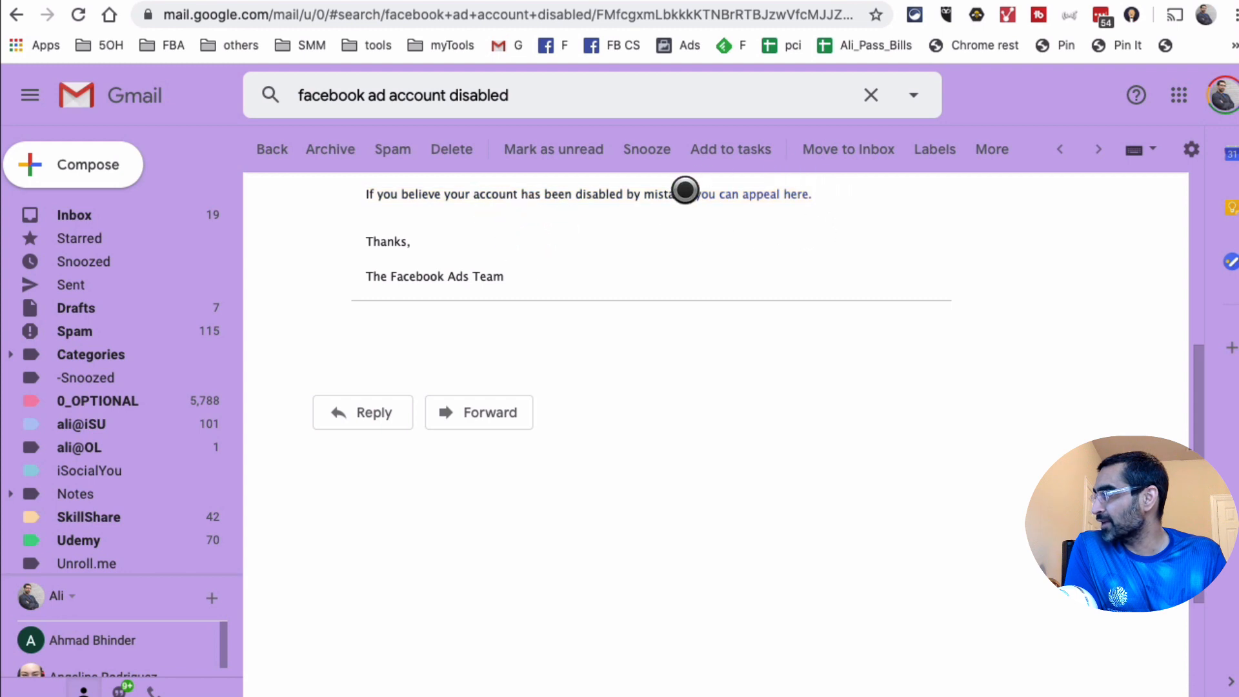
mouse_move(833, 213)
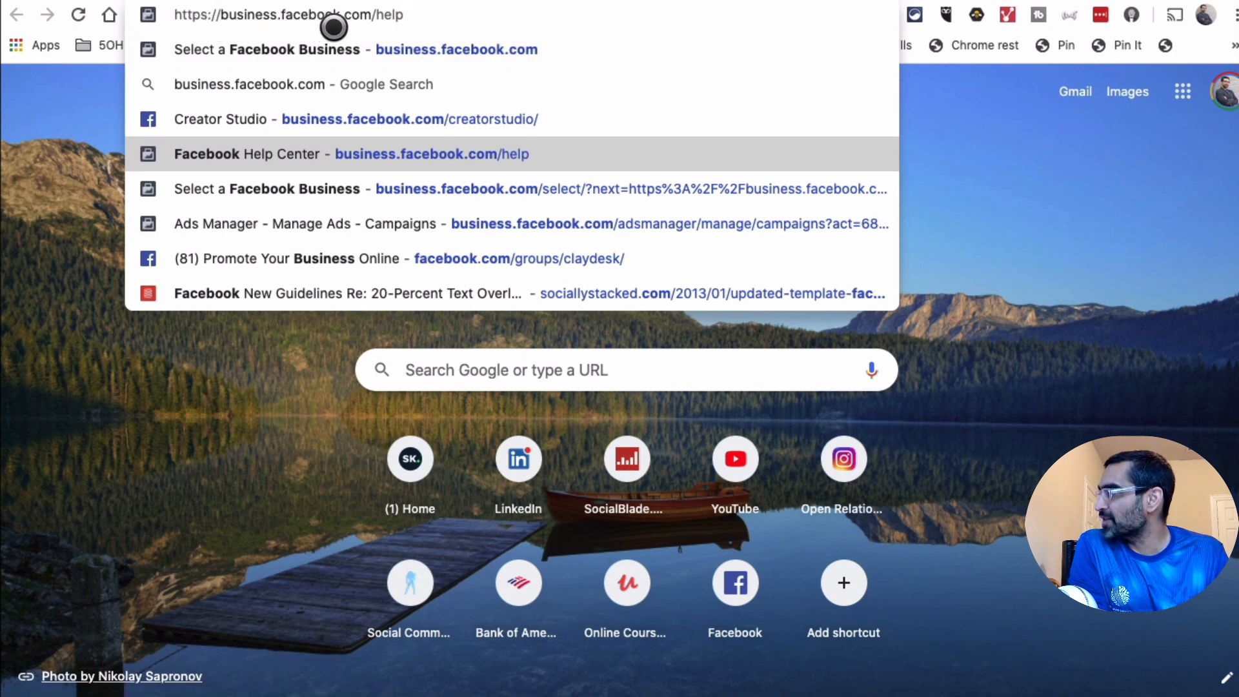
mouse_move(478, 20)
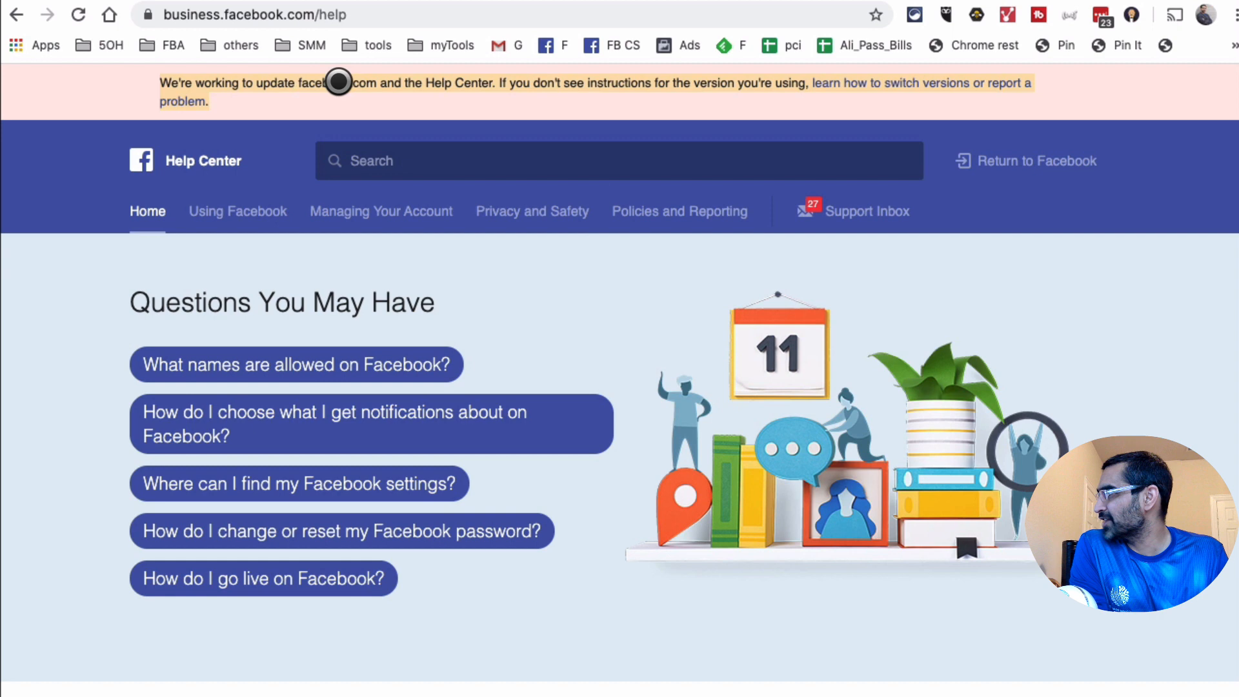
mouse_move(601, 142)
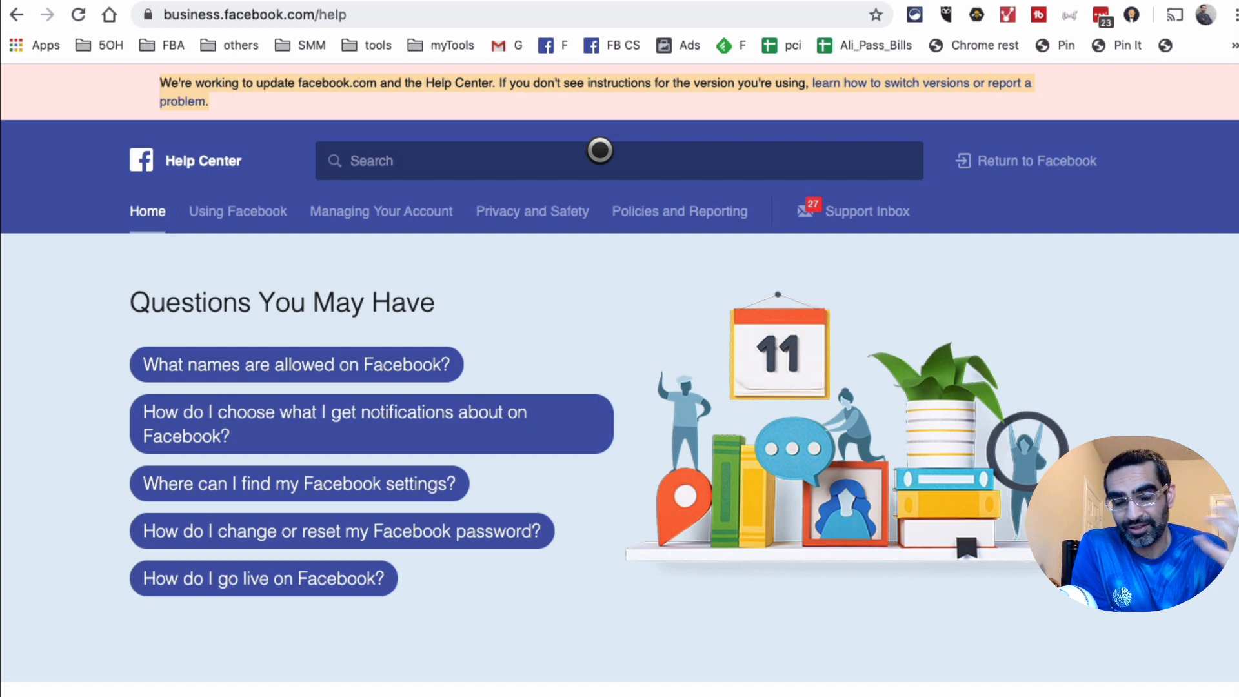
mouse_move(808, 62)
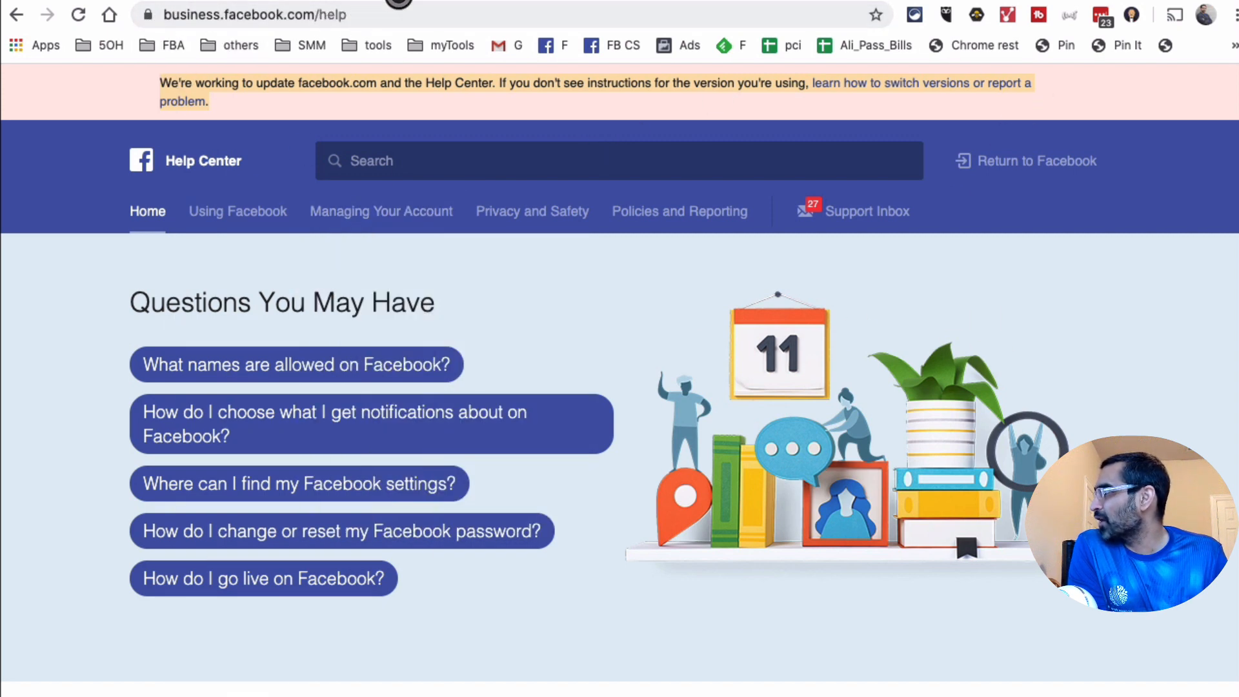
- Reach 'Looking For Something Else?' and follow 'Visit Business Help Center'
scroll("down", 3)
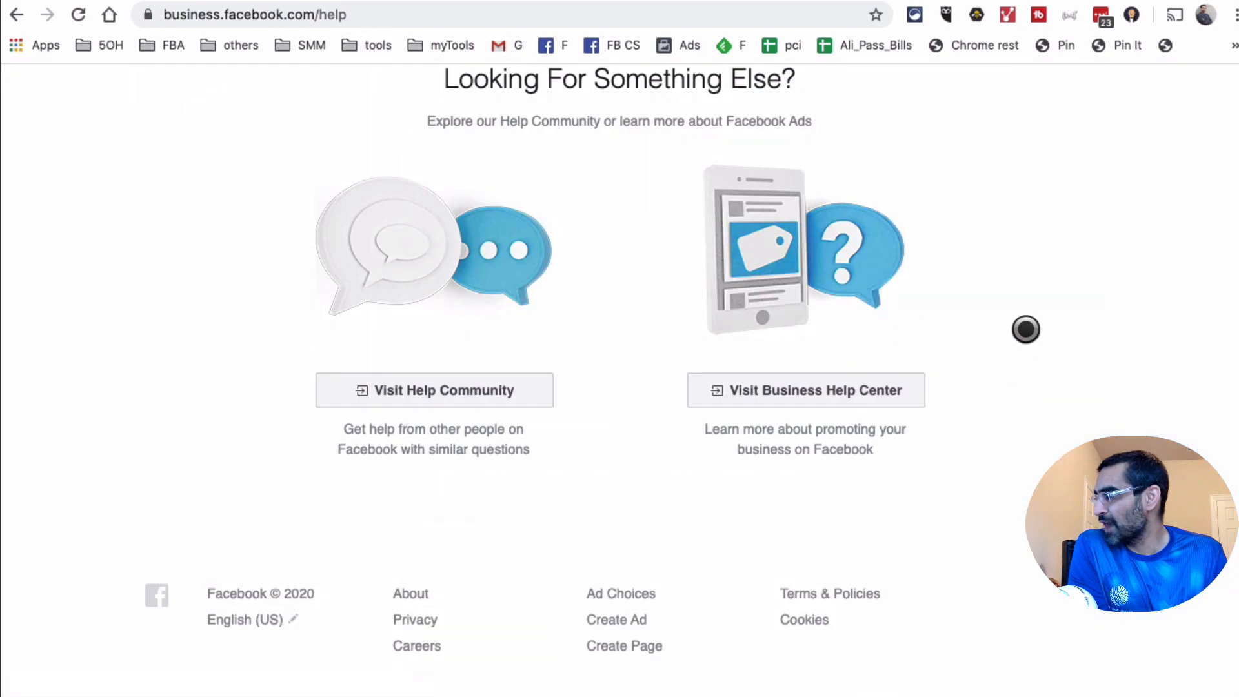
mouse_move(743, 426)
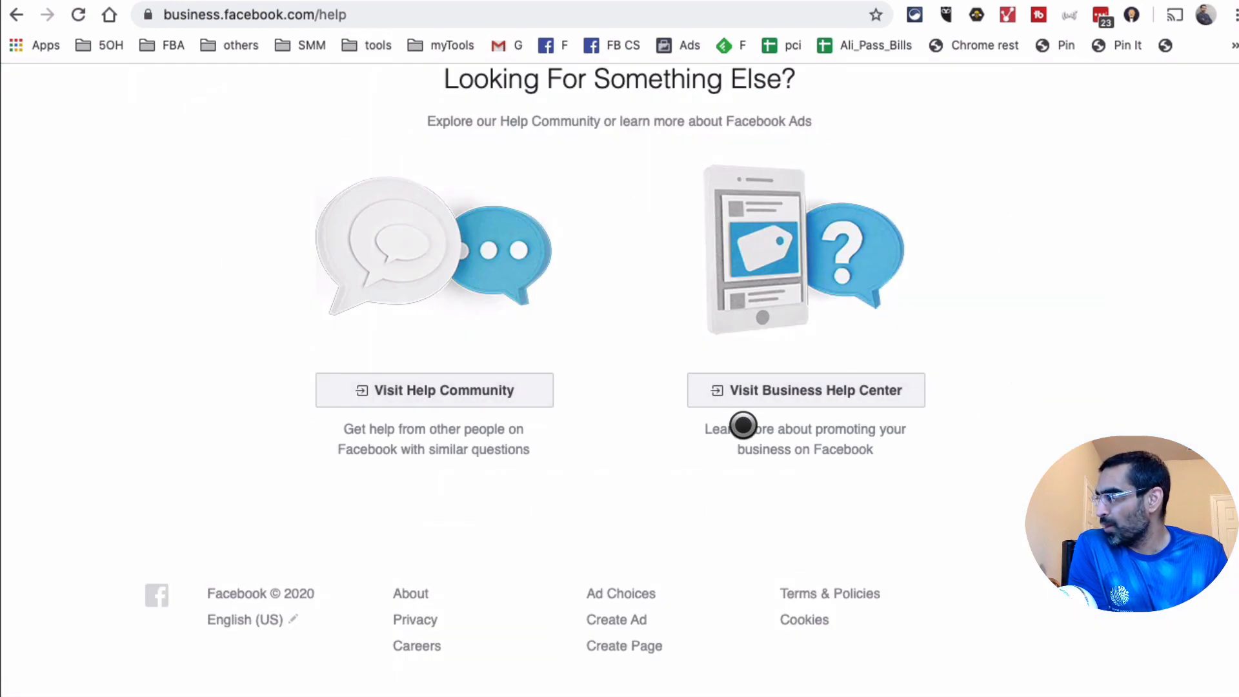
left_click(842, 390)
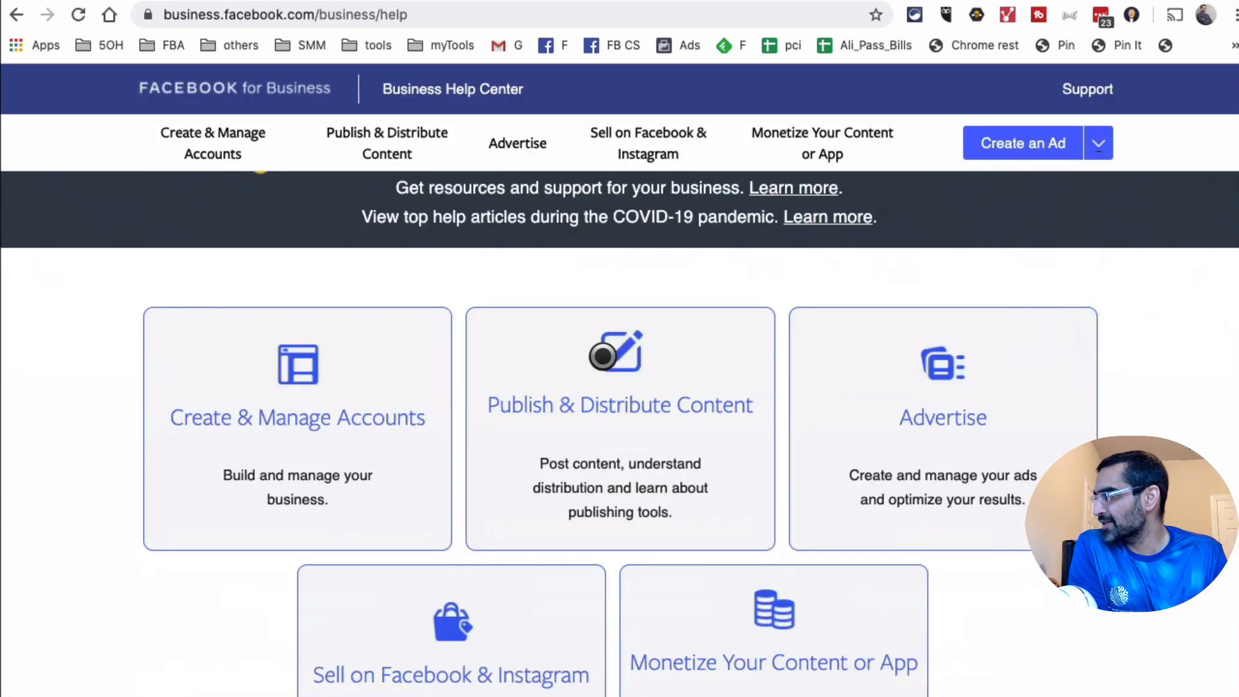
- Scroll the Business Help Center home toward the 'Still need help? Contact our support team' section
scroll("down", 3)
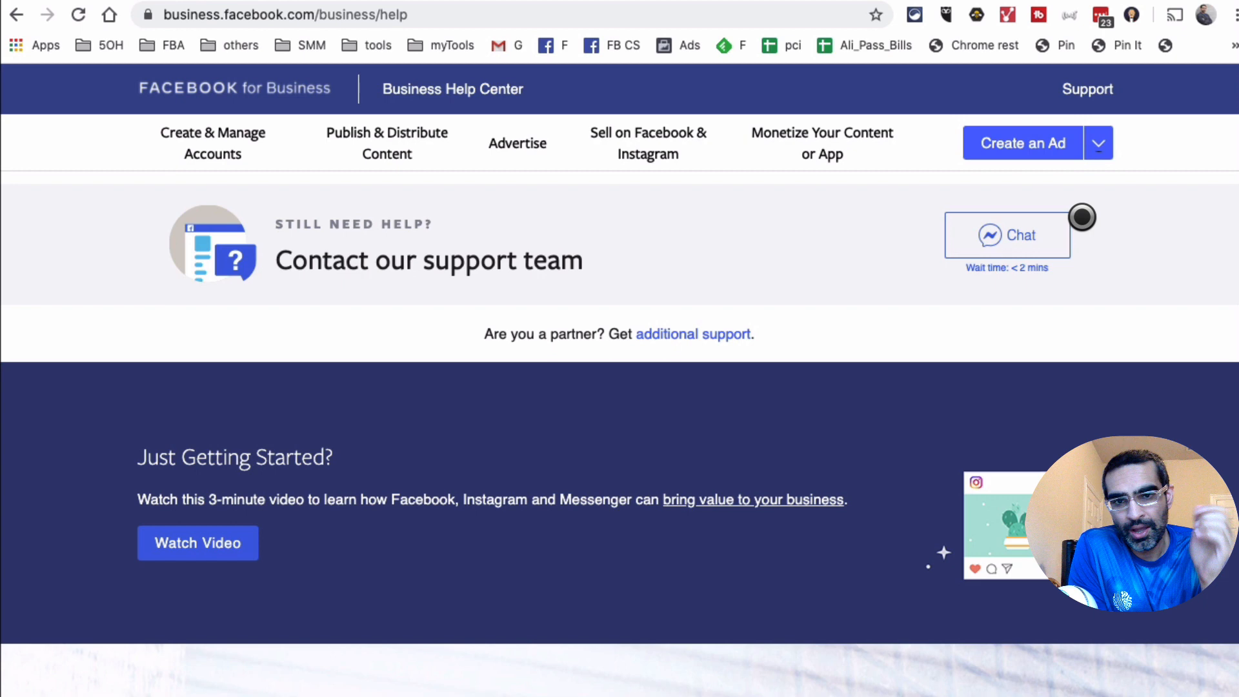
left_click(823, 142)
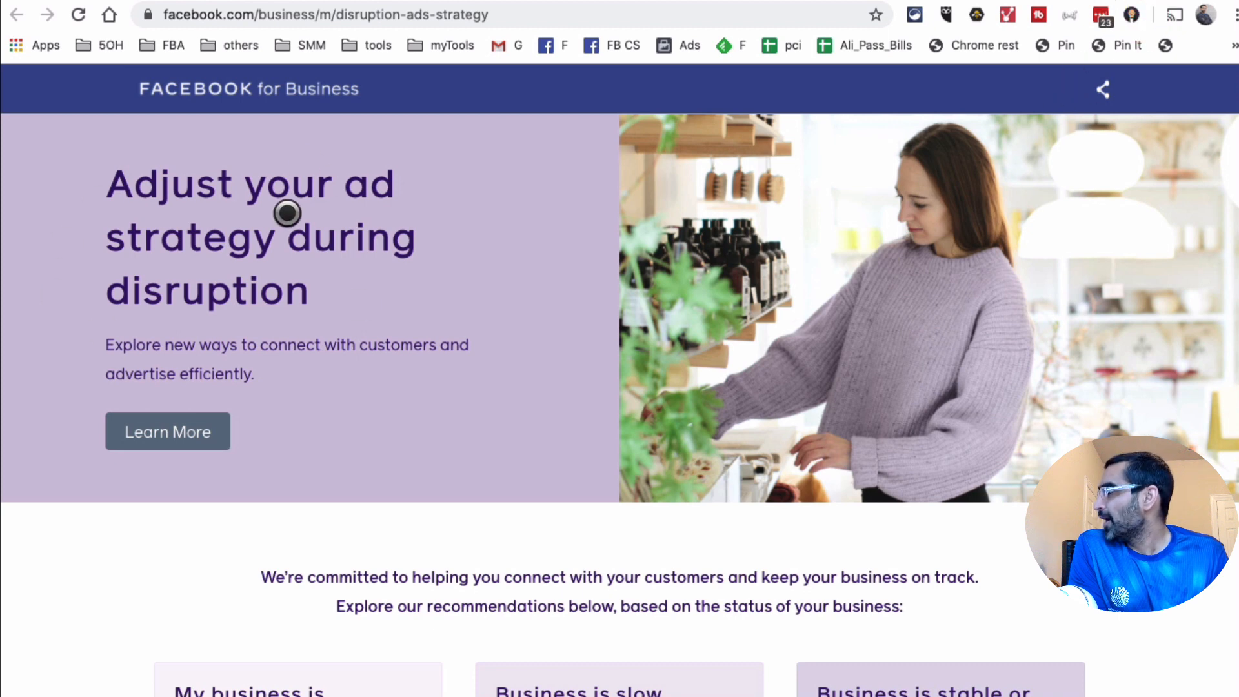
mouse_move(659, 314)
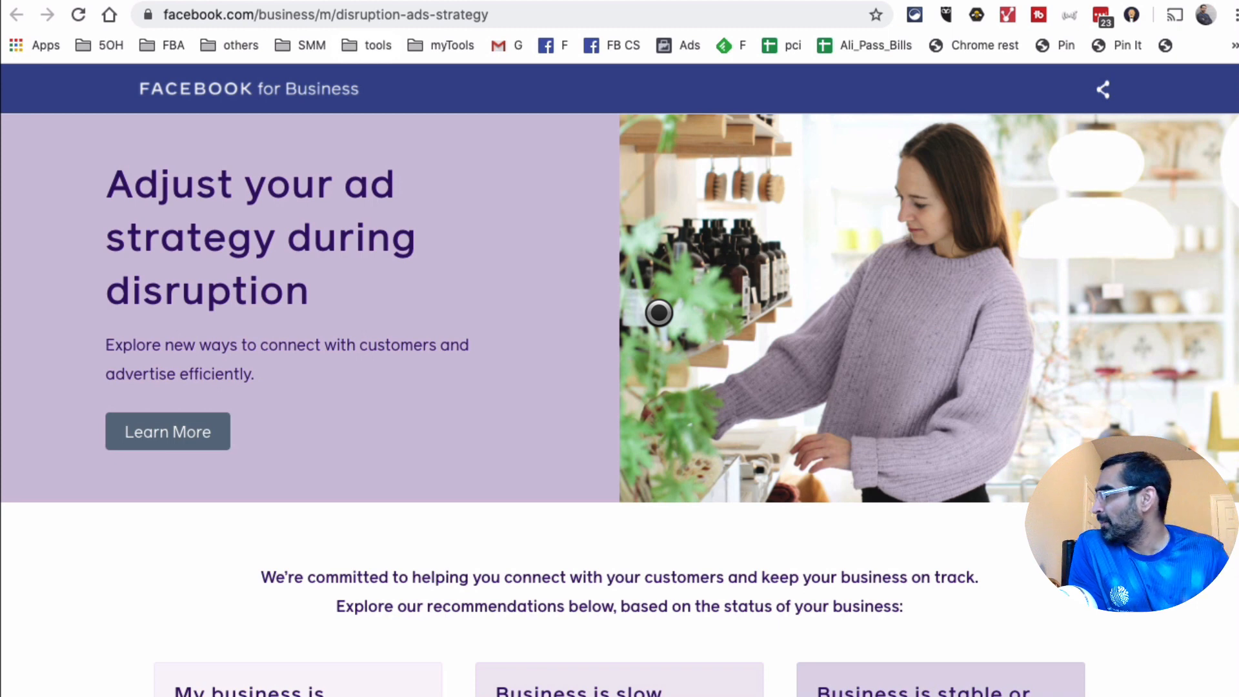
mouse_move(330, 249)
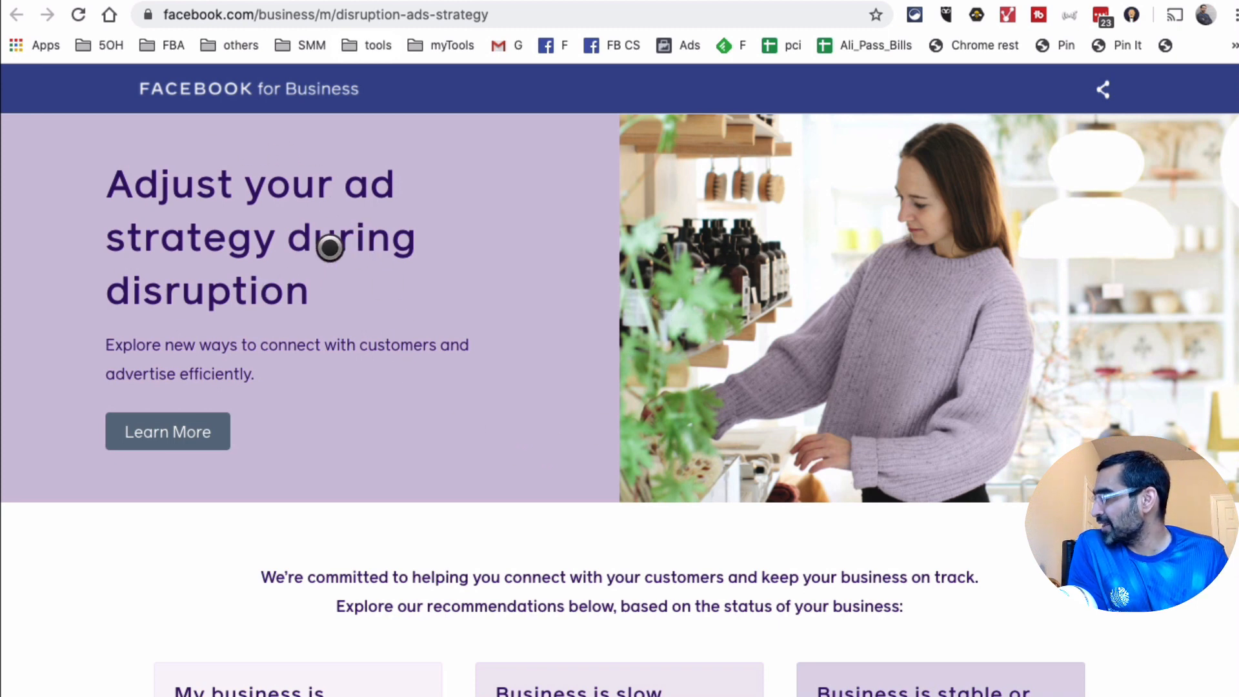
mouse_move(153, 195)
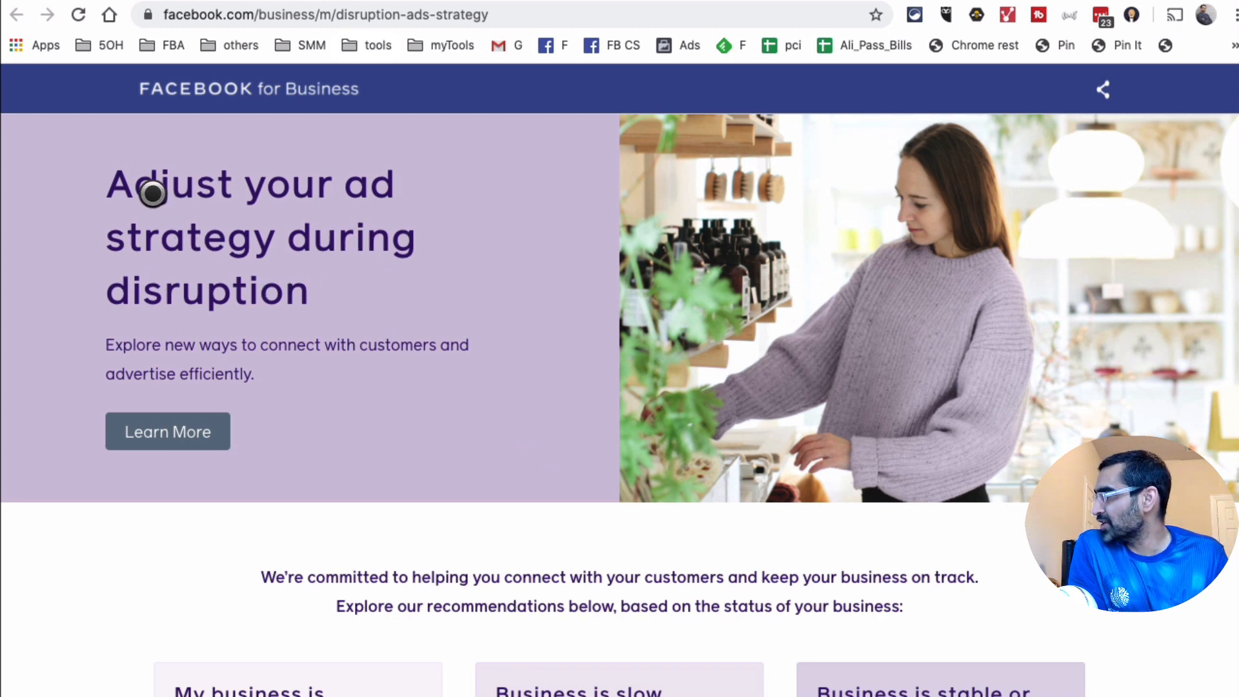
- Highlight the 'Adjust your ad strategy during disruption' heading and move down to the Business is stable or growing section
left_click_drag(153, 183, 445, 294)
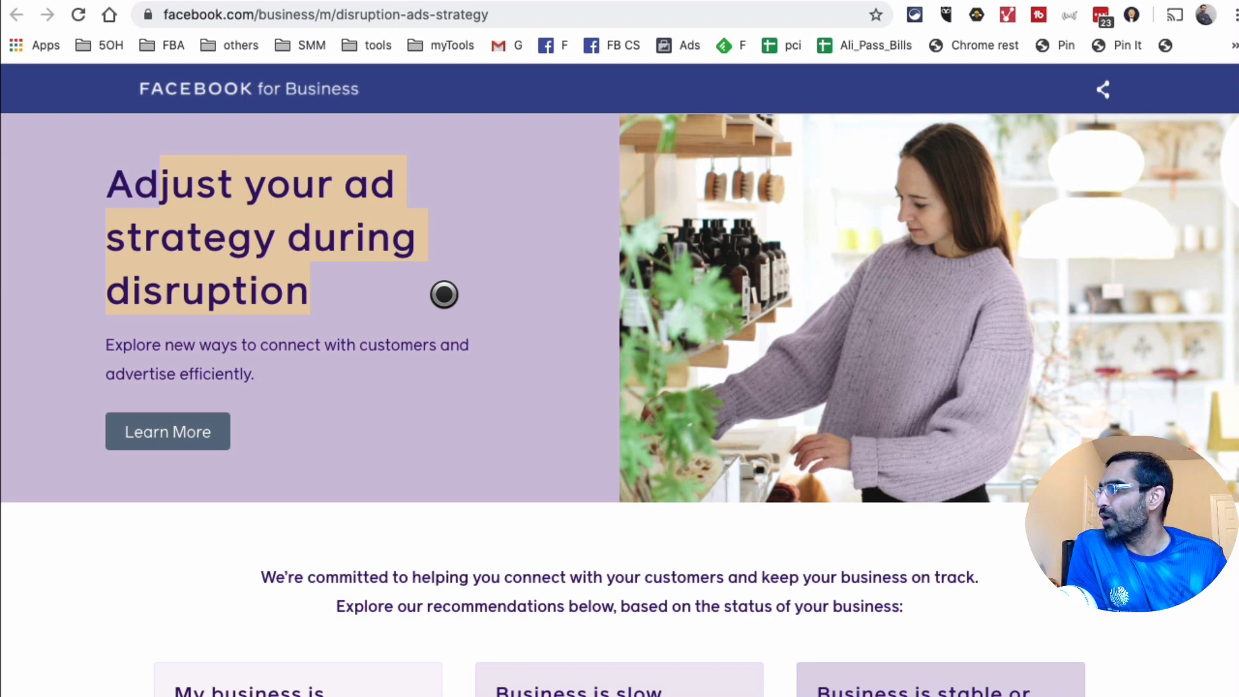
scroll("down", 3)
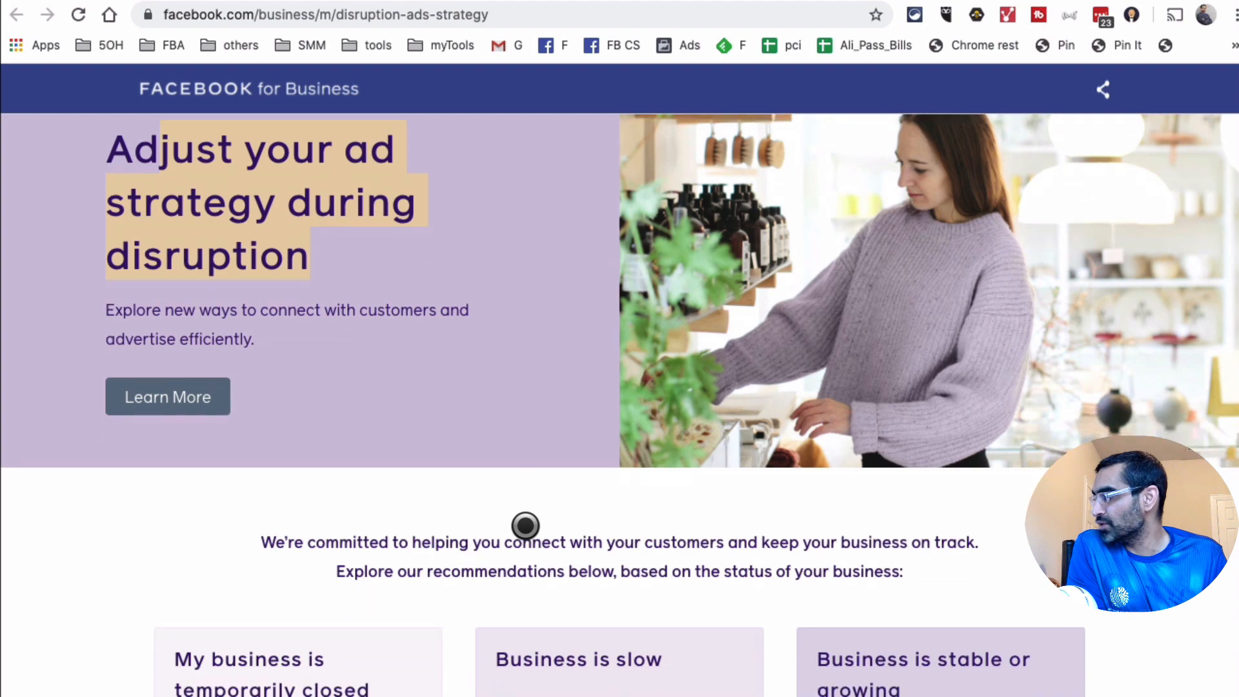
scroll("down", 3)
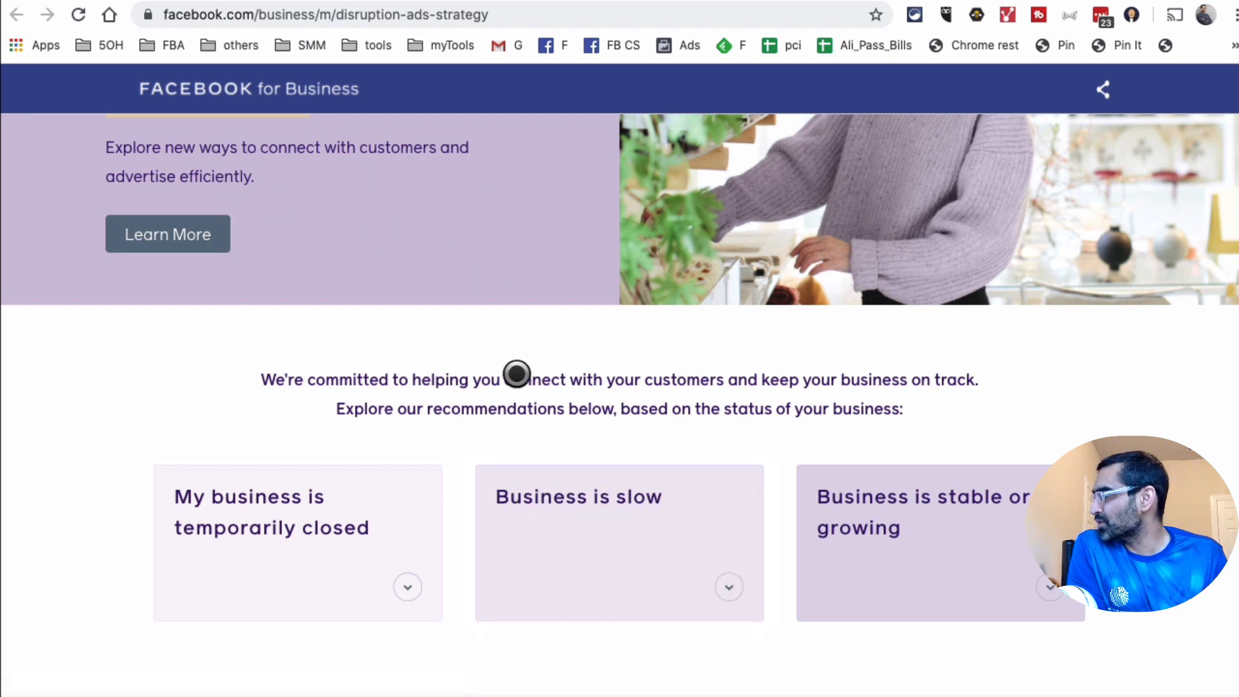
scroll("down", 3)
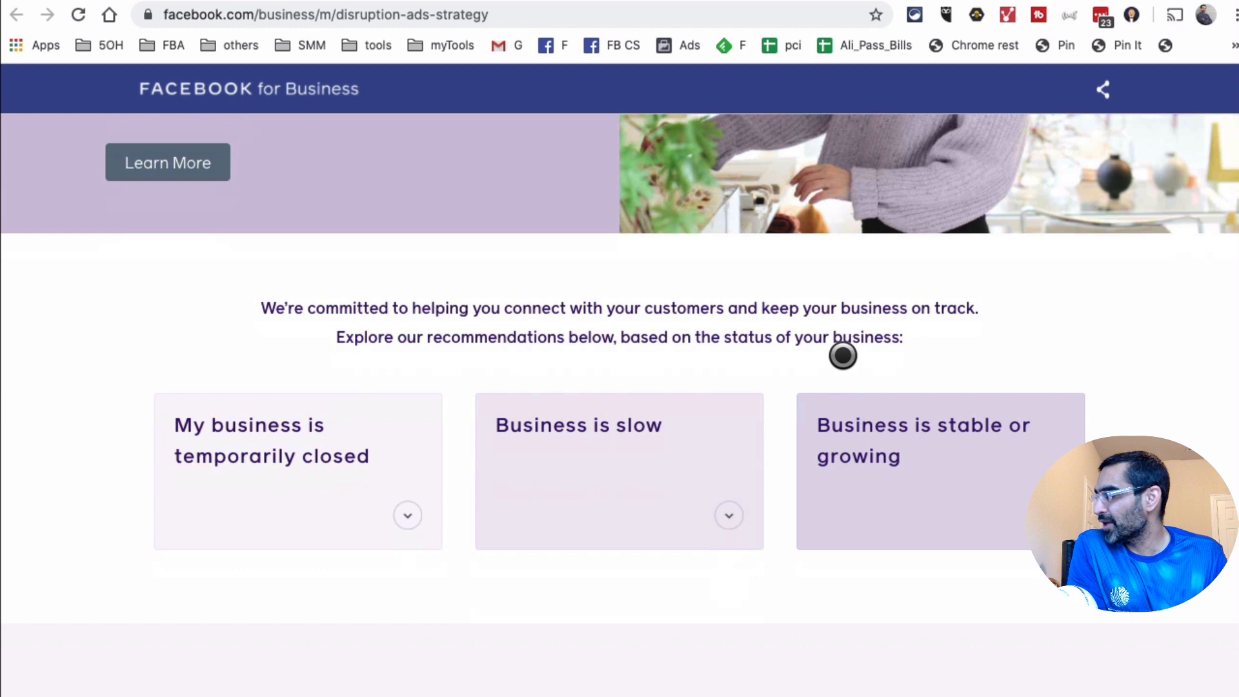
scroll("down", 3)
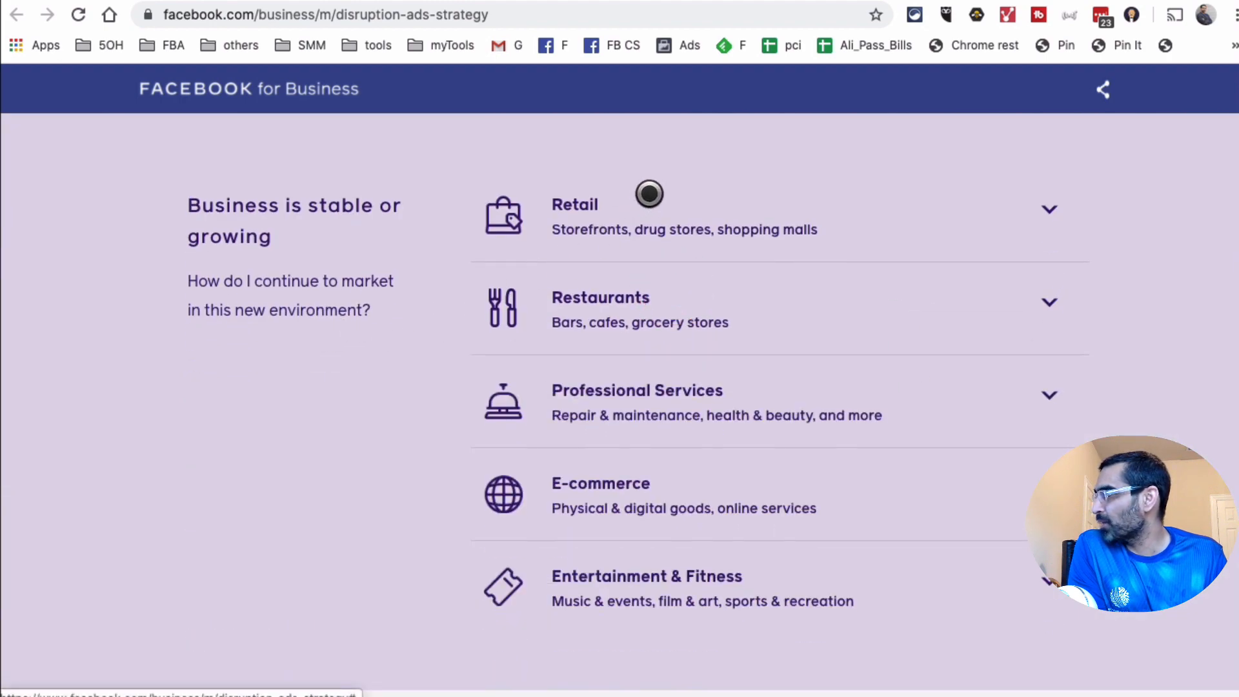
mouse_move(793, 294)
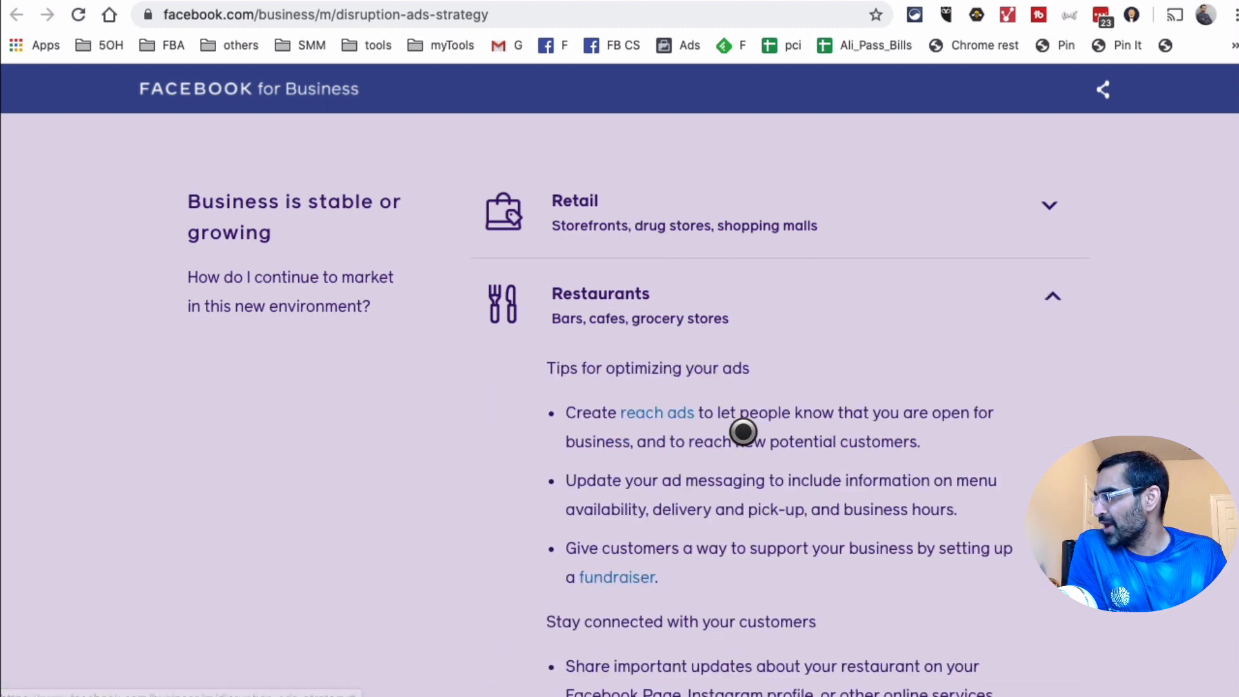
- Highlight the Restaurants tip about creating reach ads and read through the remaining tips
scroll("down", 3)
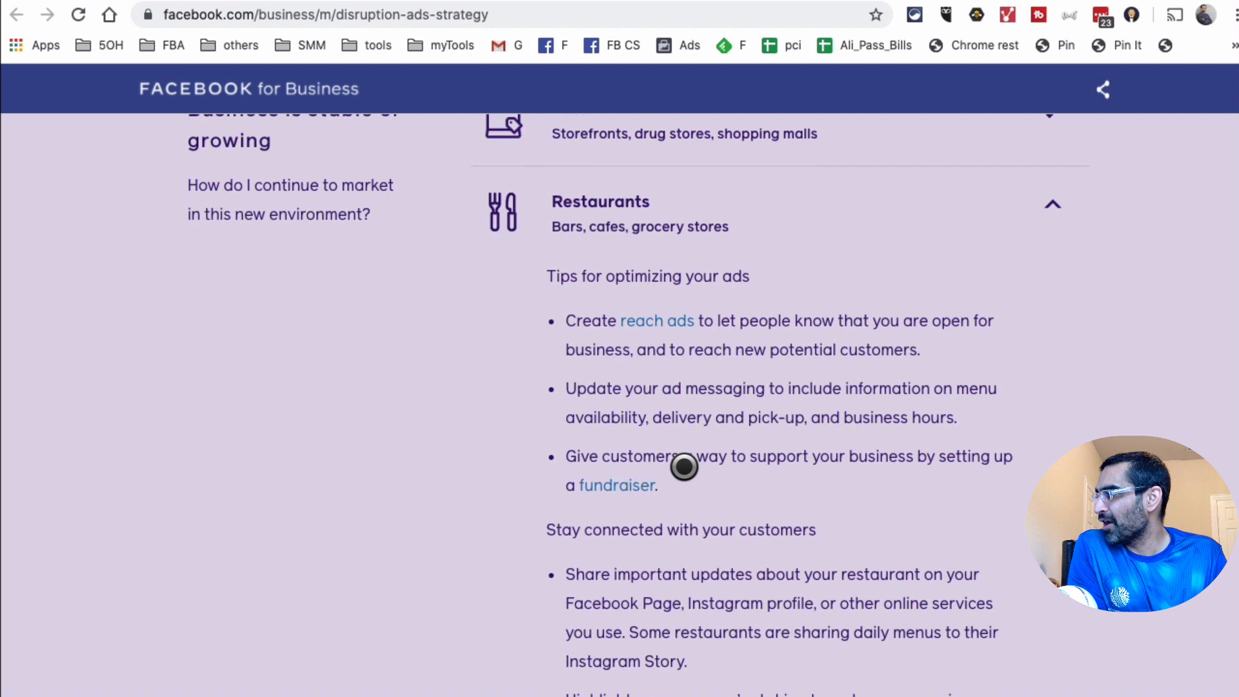
left_click_drag(539, 320, 655, 485)
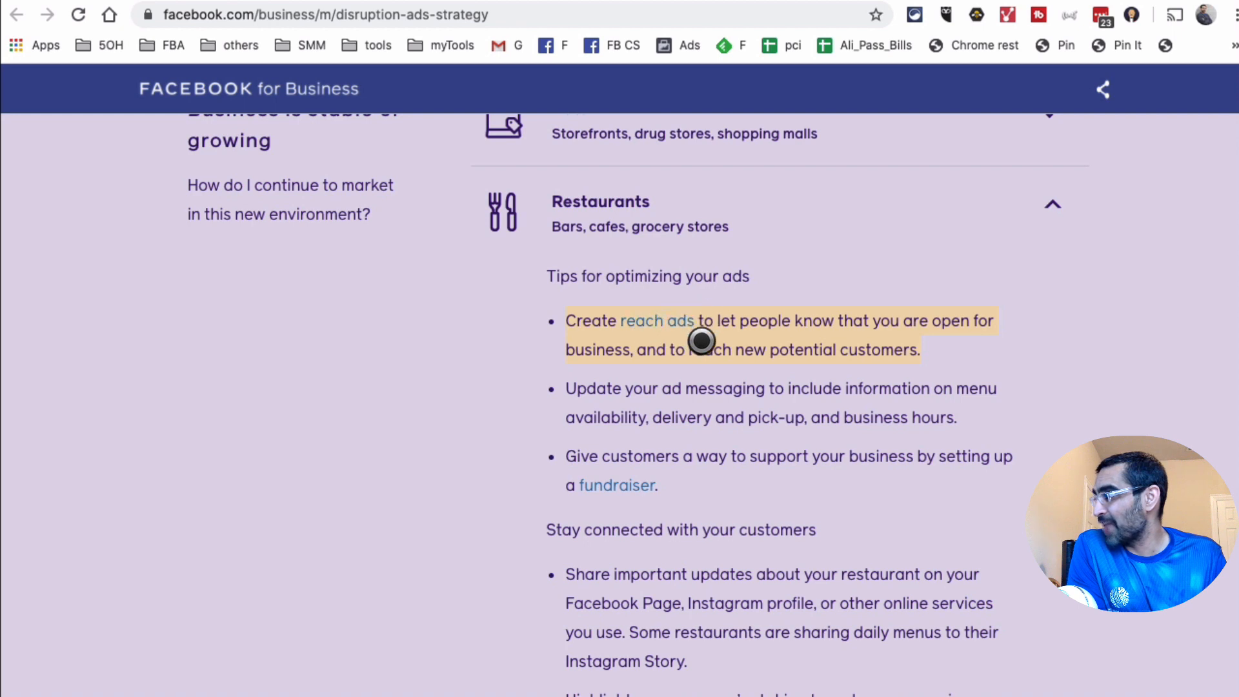
scroll("down", 3)
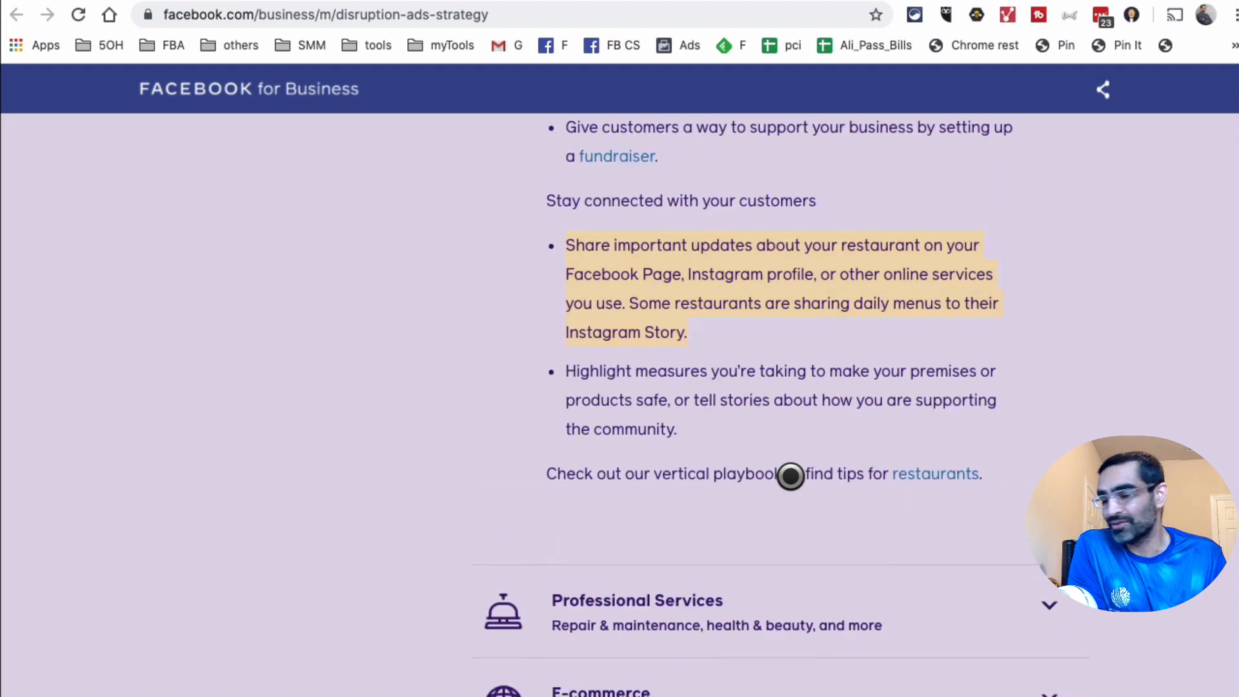
scroll("down", 3)
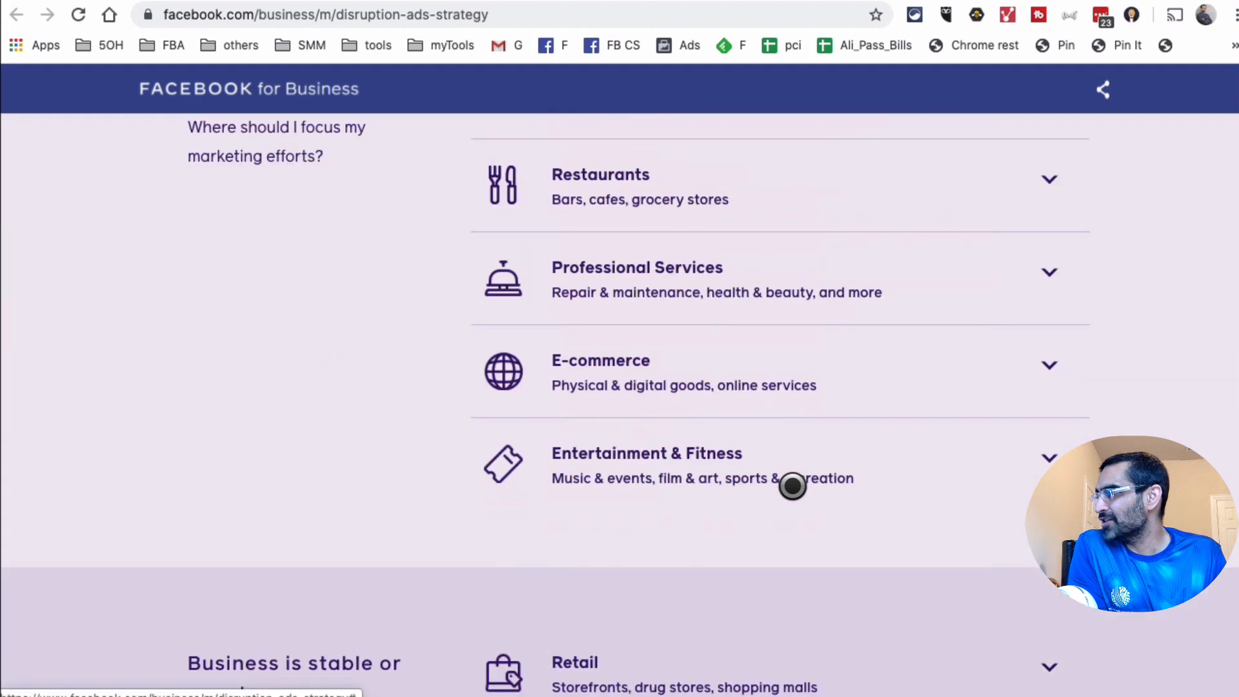
- Scroll back up to the top banner and down again to the Business is slow section
scroll("down", 3)
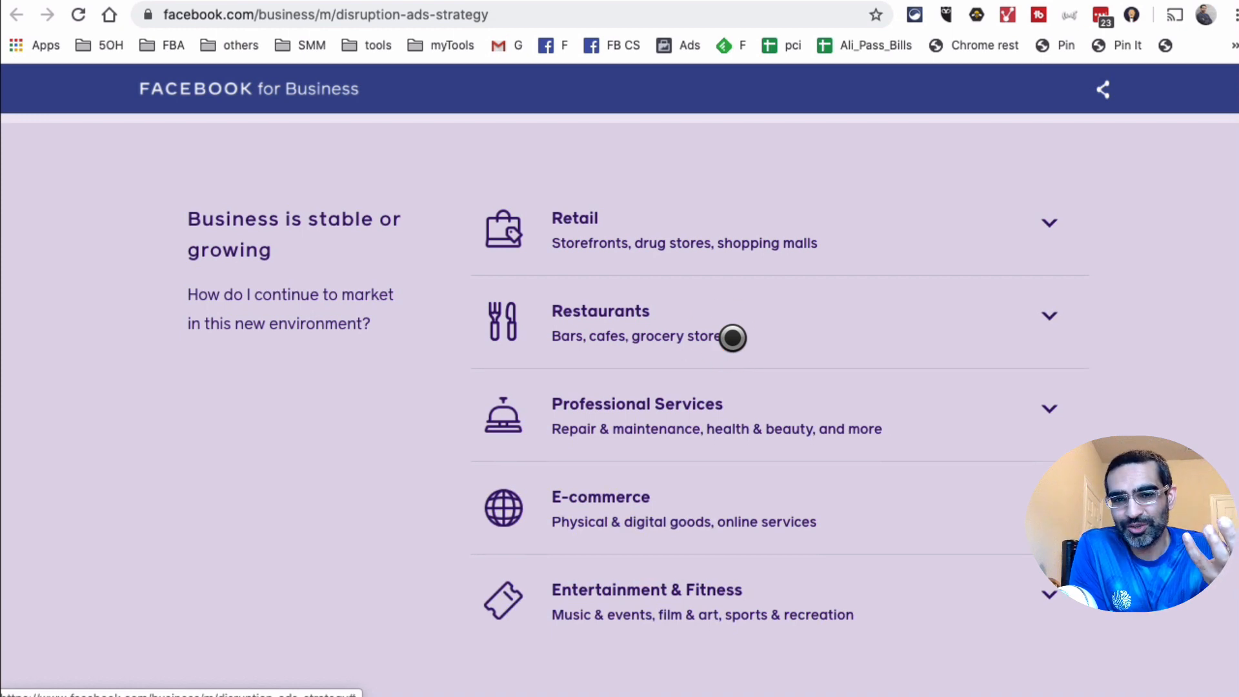
scroll("down", 3)
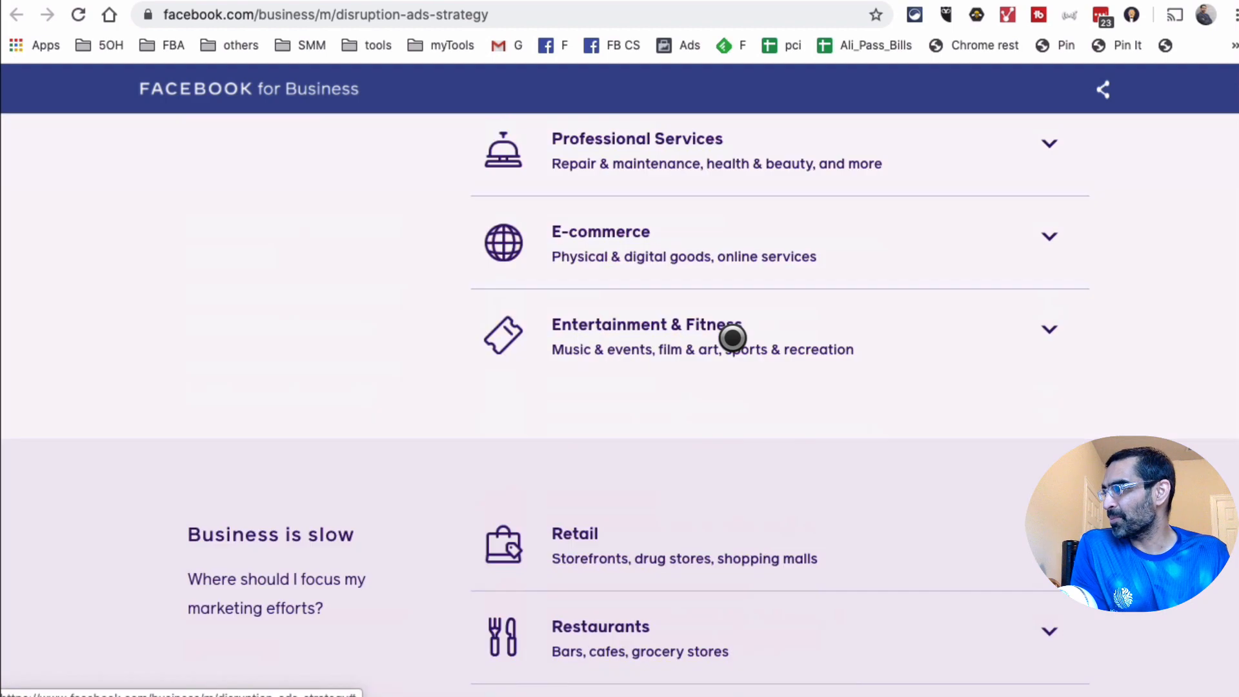
scroll("up", 3)
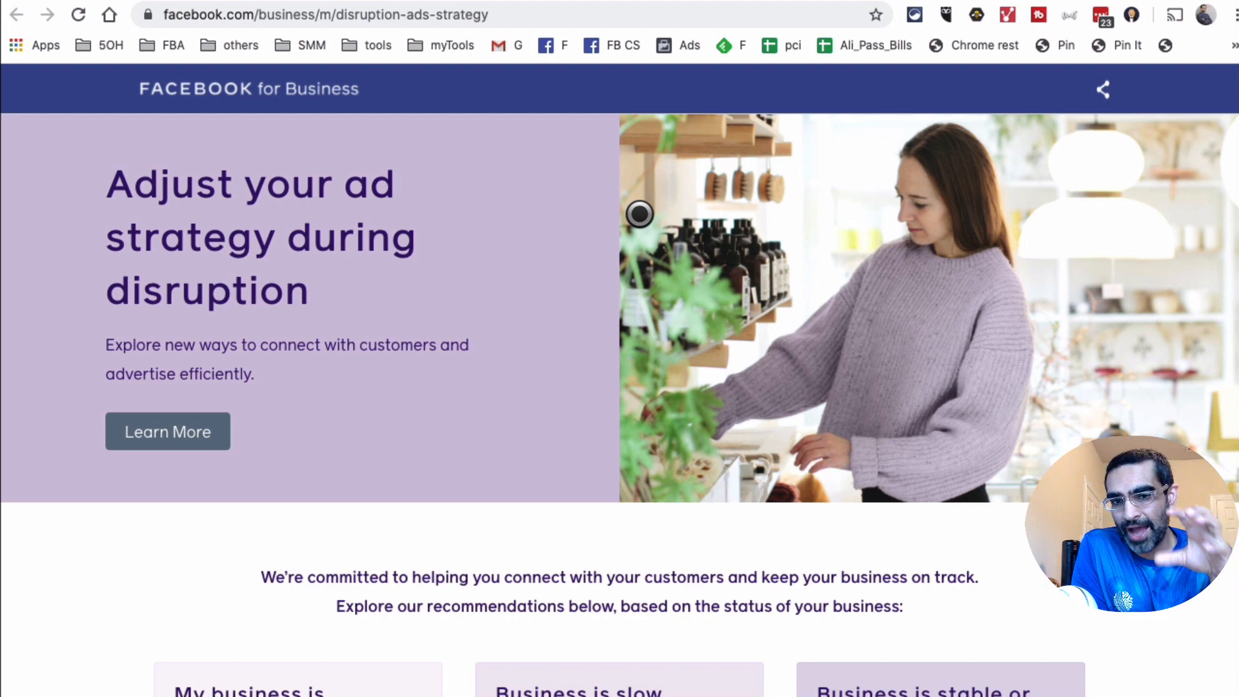
mouse_move(549, 329)
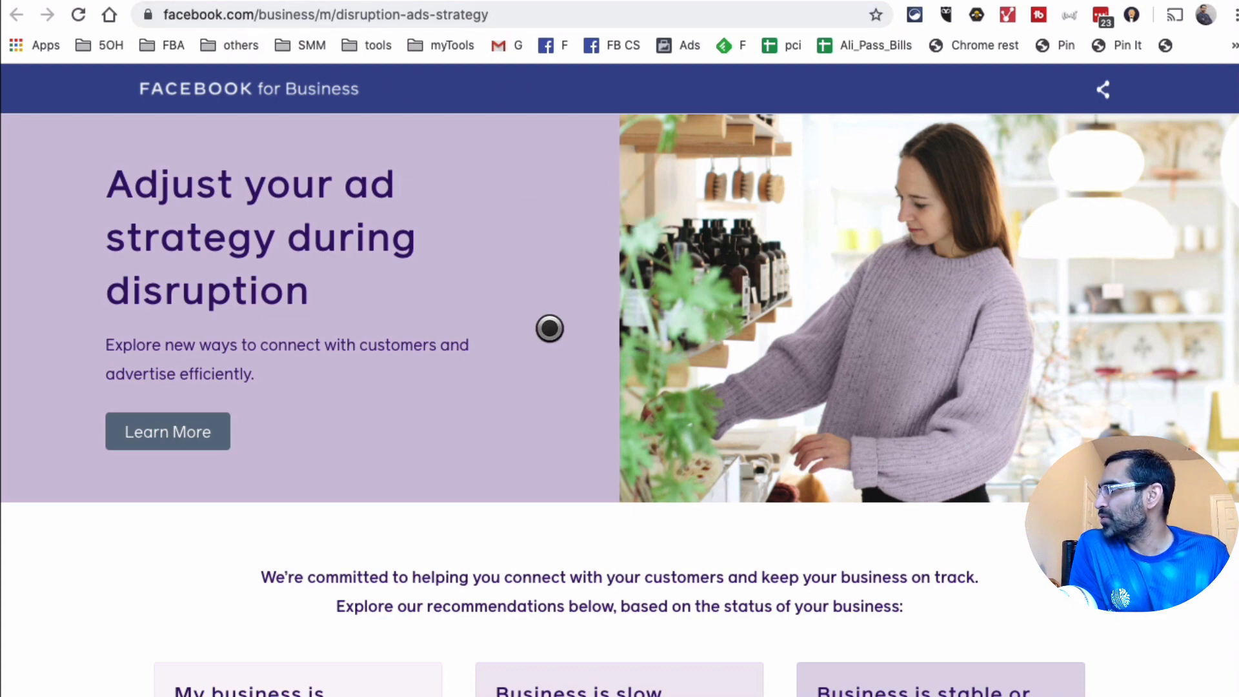
scroll("down", 3)
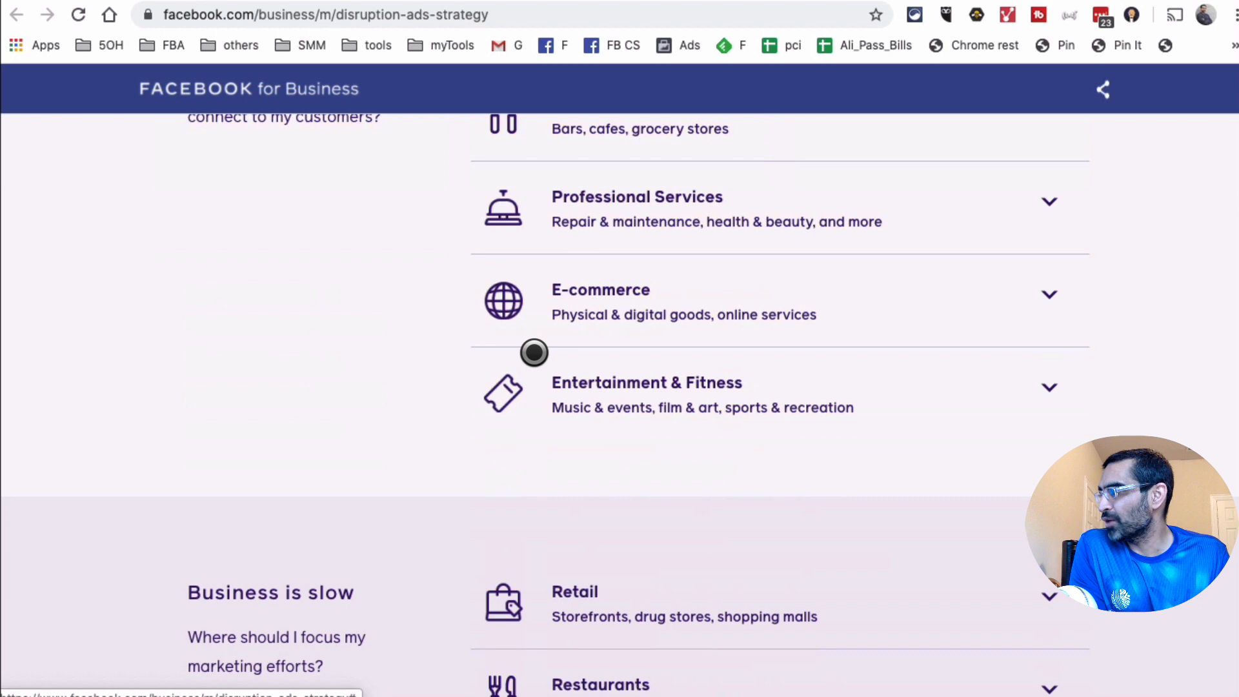
scroll("down", 3)
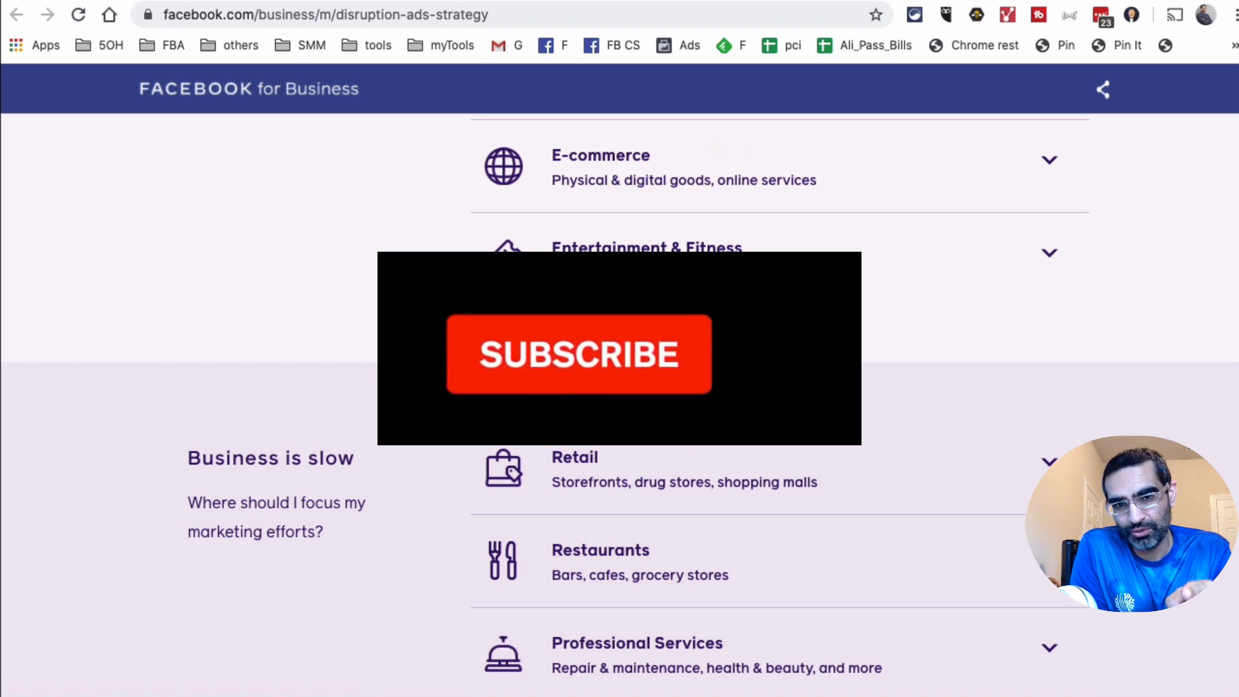
left_click(578, 354)
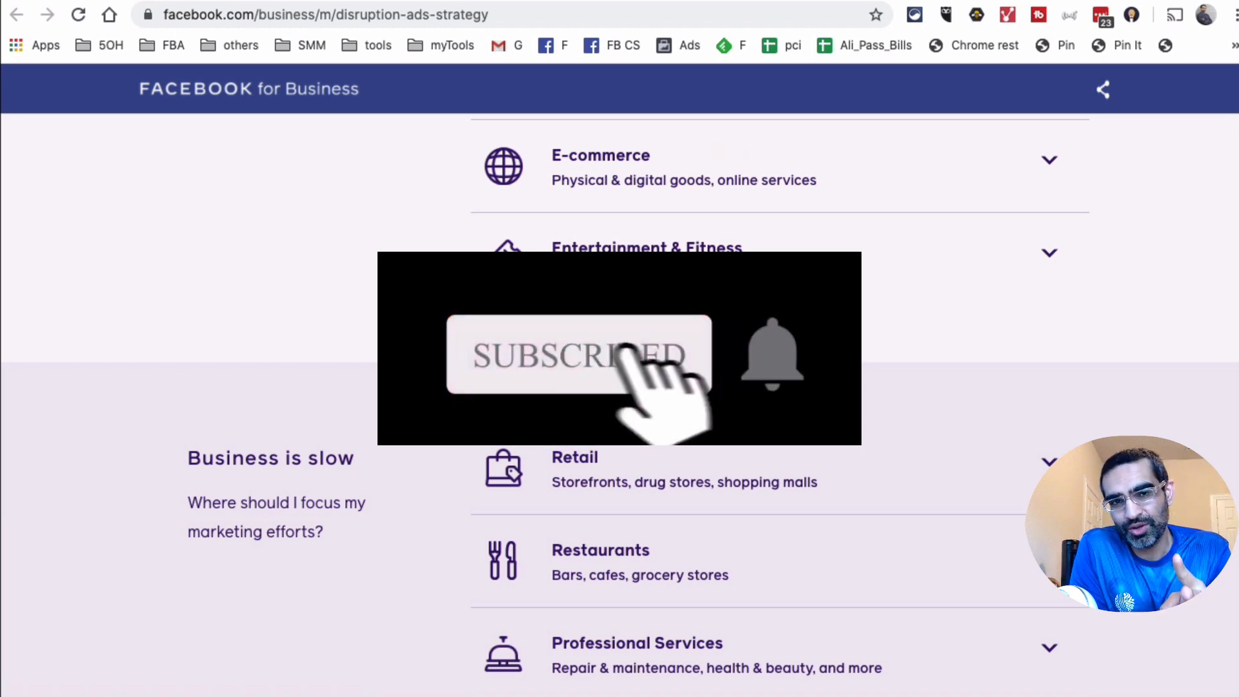